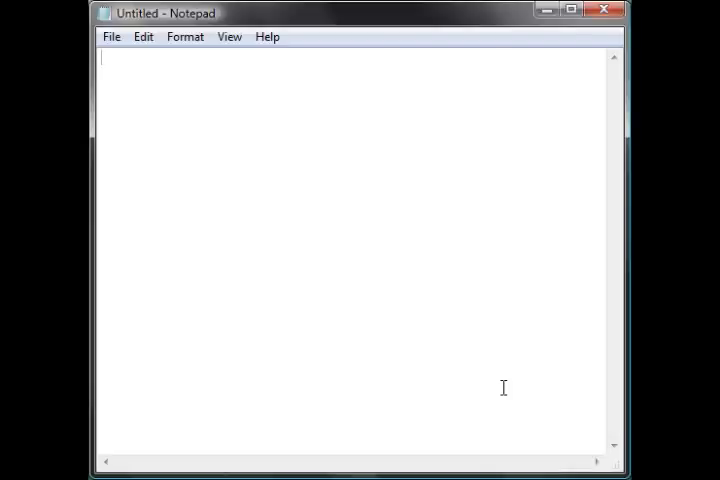
- Type #org $givepokemon, lock, faceplayer, message $1, boxset 6 and givepokemon 0x00 0x00 0x00
text(#org $)
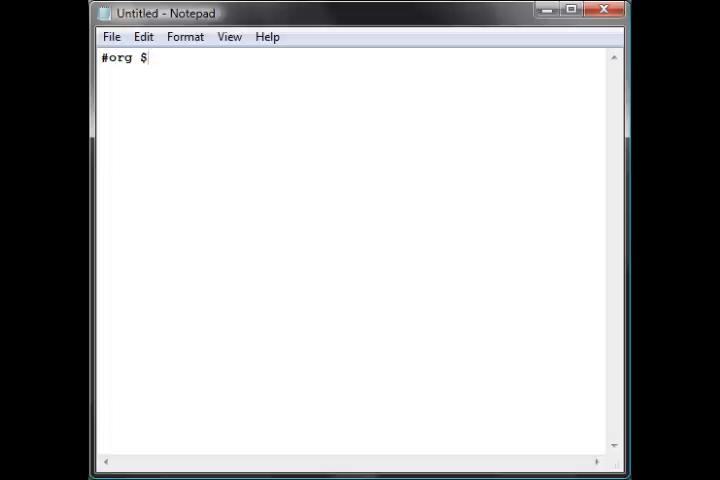
text(givepokemon)
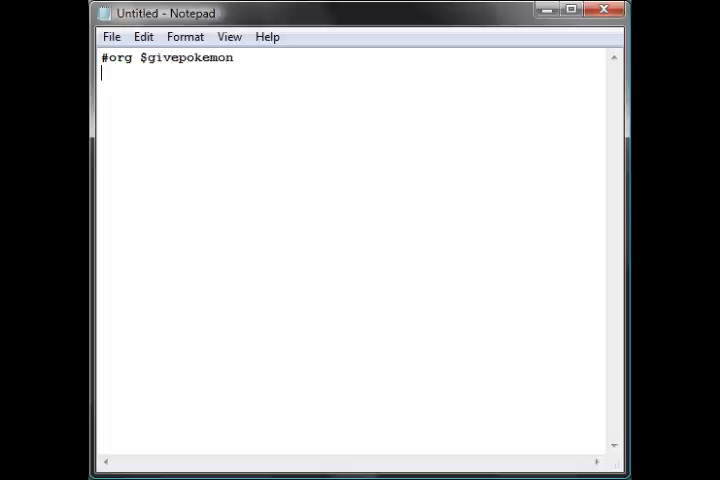
text(lock)
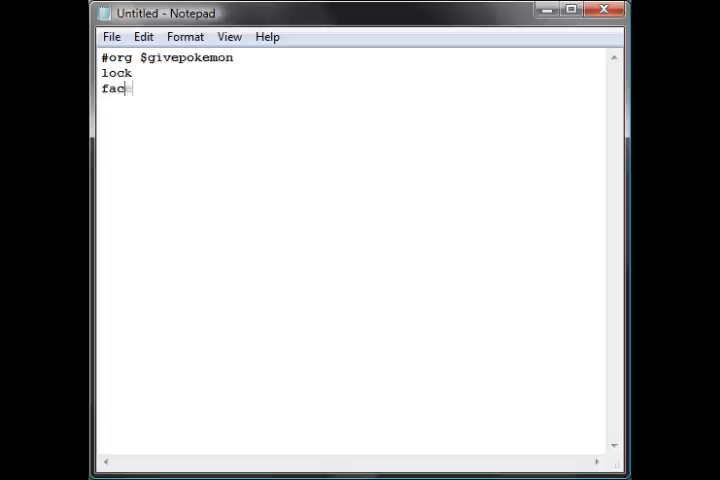
text(eplayer)
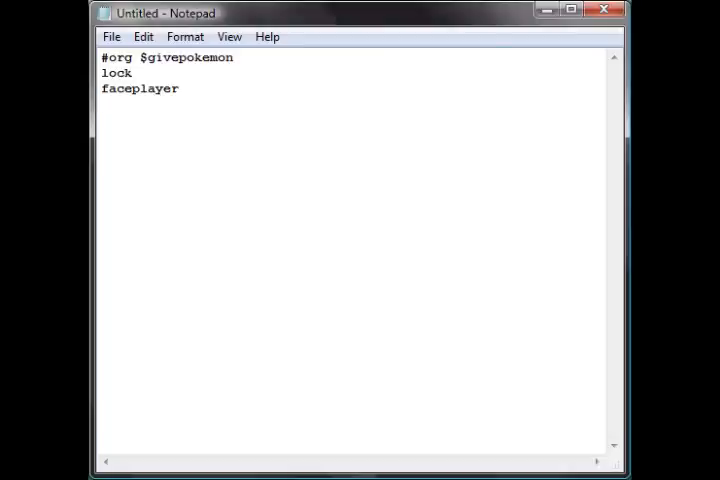
text(message)
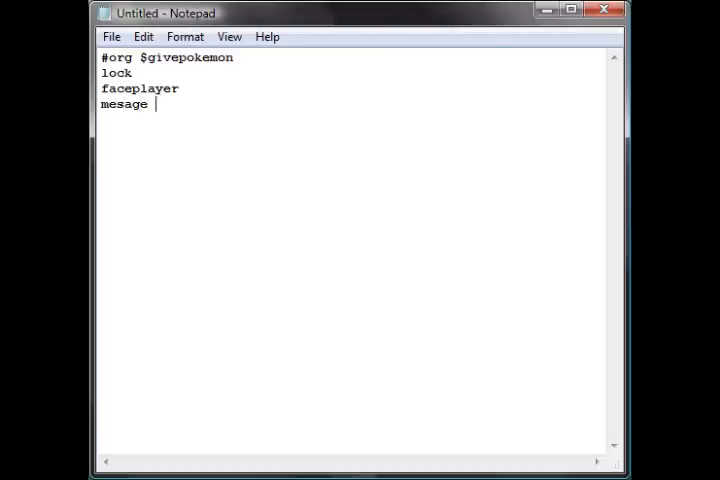
text($1)
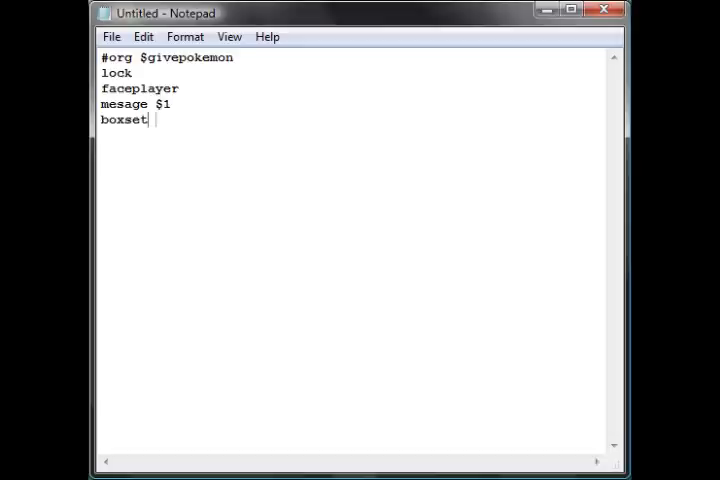
text(6)
click(137, 104)
text(s)
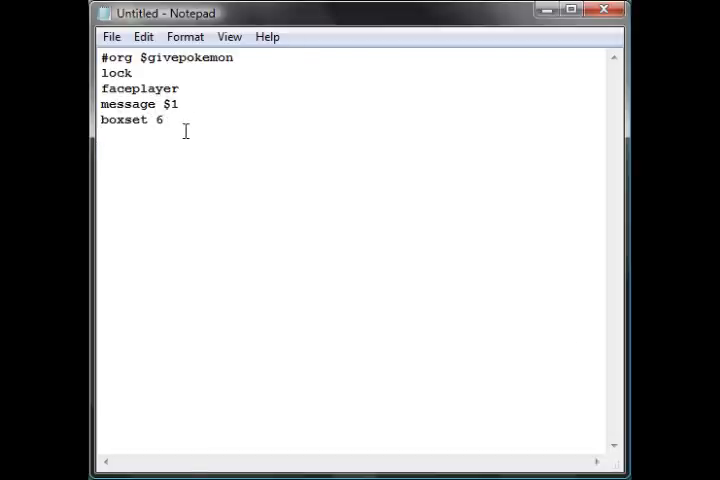
text(givepokemon)
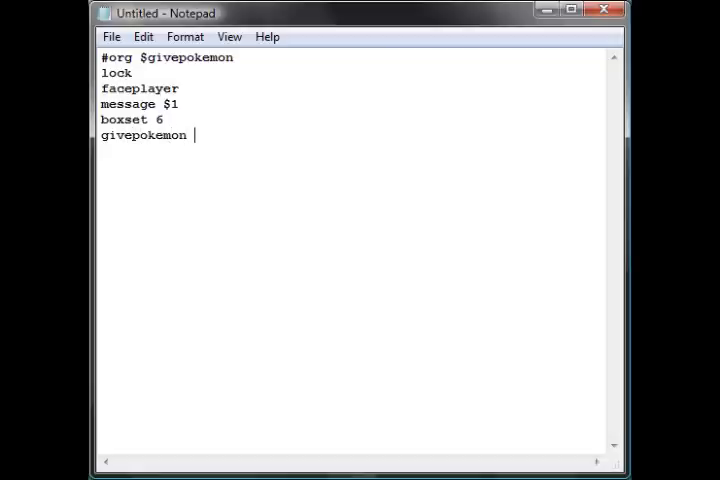
text(0x00 0x00 0x00)
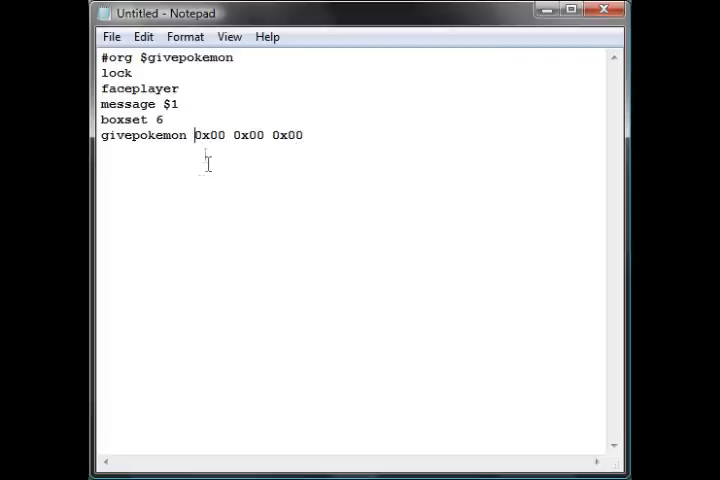
- Replace the three 0x00 givepokemon placeholders with 0x19, 0x05 and 0x0D
double_click(210, 134)
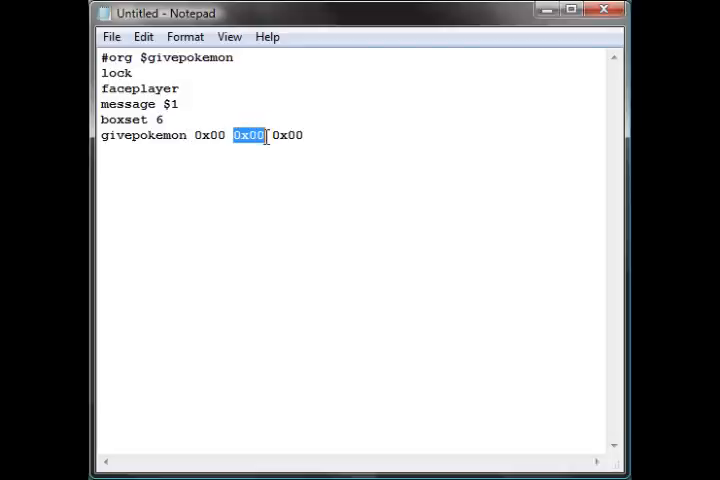
double_click(288, 135)
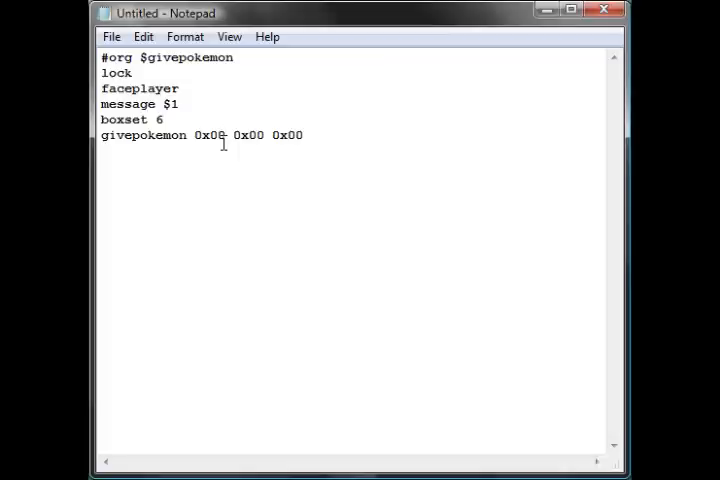
click(228, 135)
text(19)
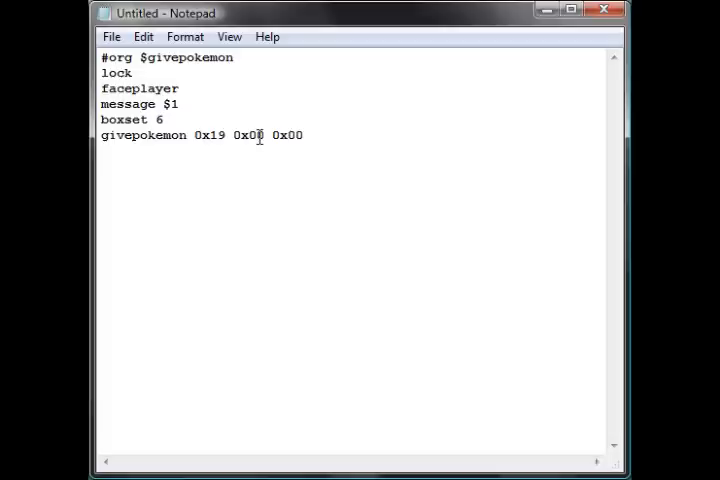
key(Backspace)
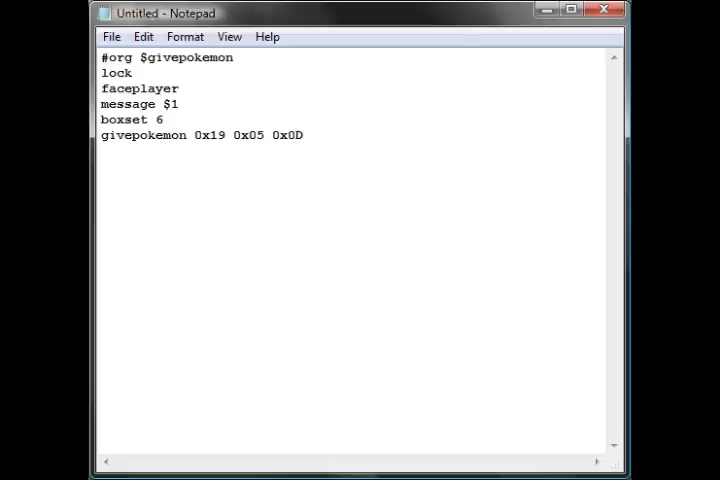
- Append release and end, then a #org $1 section reading '$1 1 = Take this!'
text(rele)
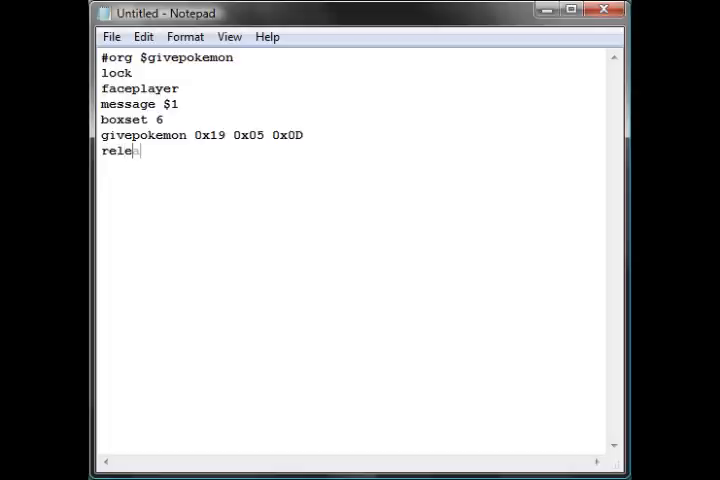
text(ase)
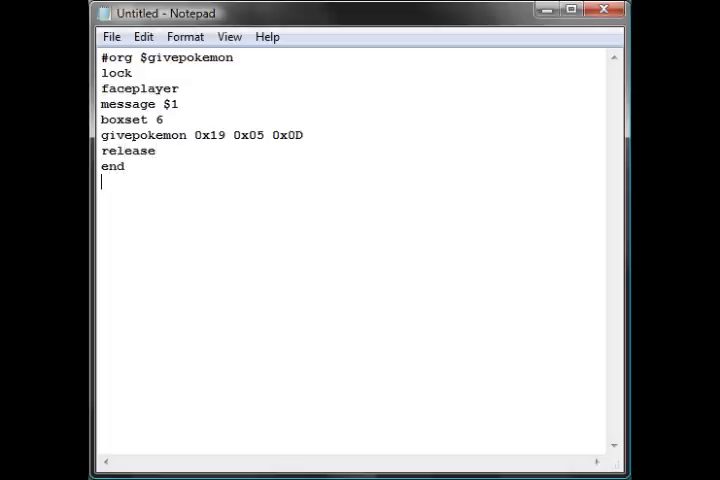
text(#org)
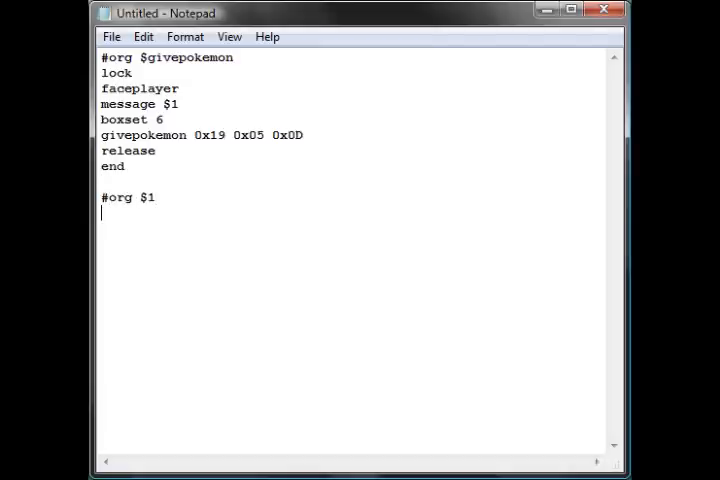
text($1 1 =)
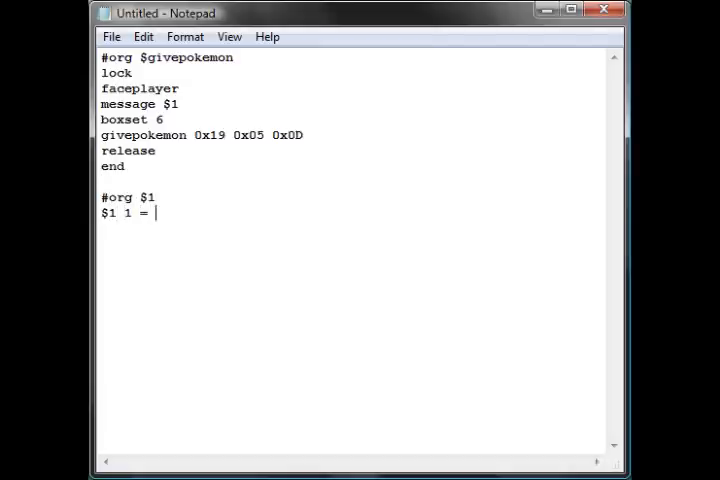
text(Take th)
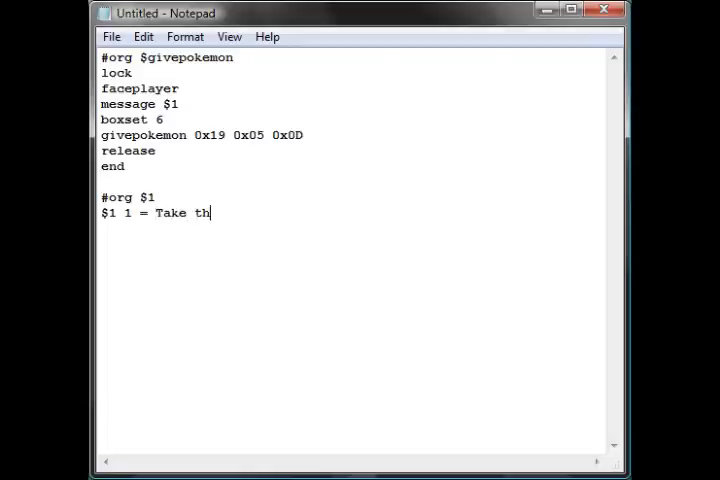
text(is!)
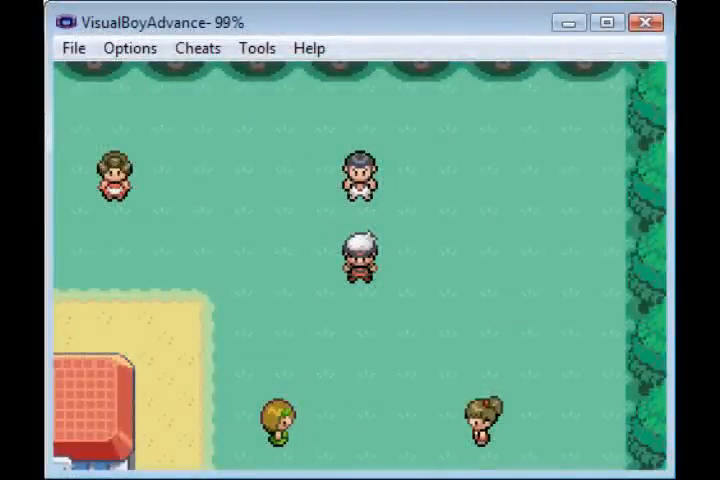
- Talk to the townsperson in VisualBoyAdvance to receive the Pokémon, then bring up the start menu
key(start)
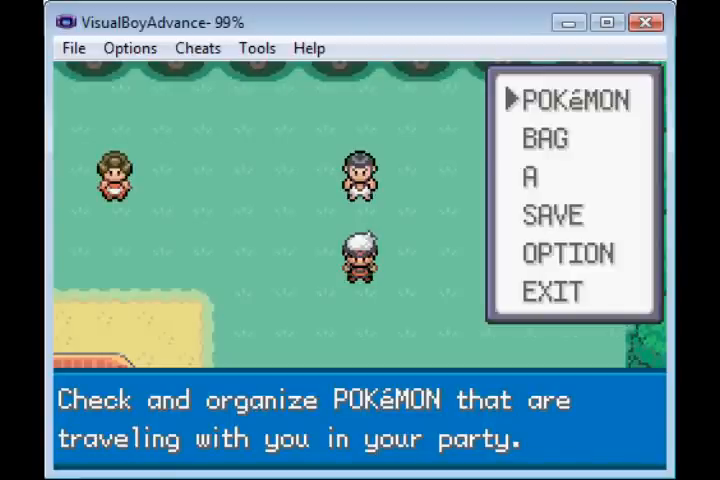
click(573, 99)
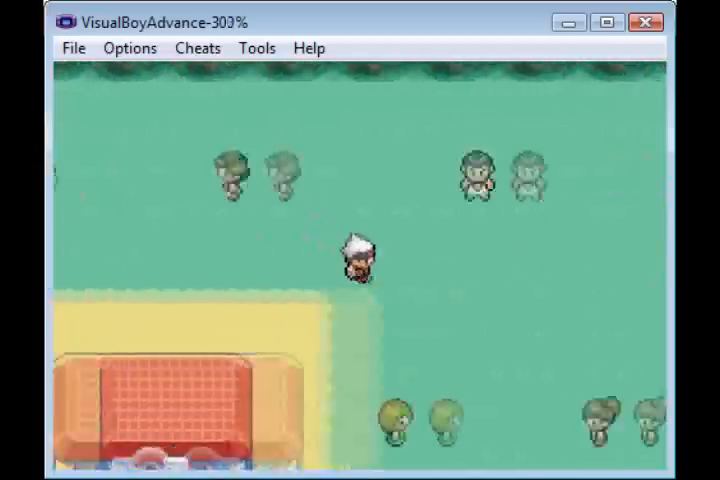
key(up)
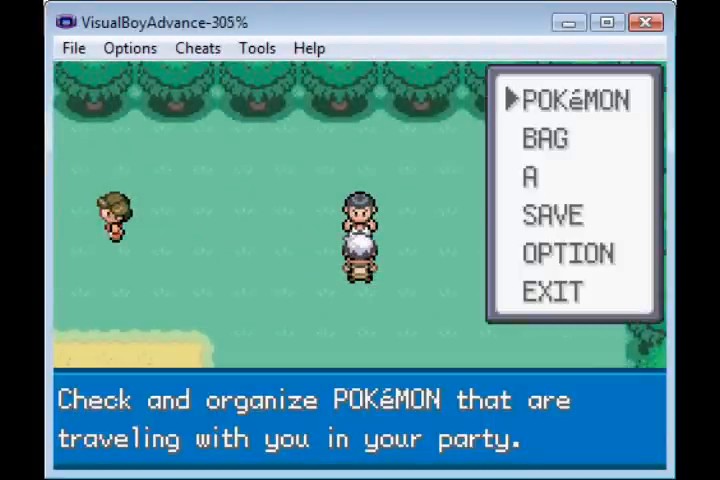
- View the level-5 Pikachu's summary and stats pages, then return to the party list
click(574, 98)
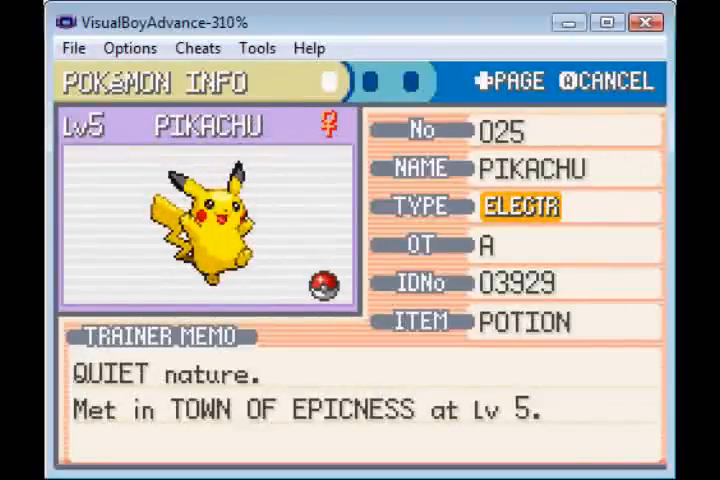
click(507, 81)
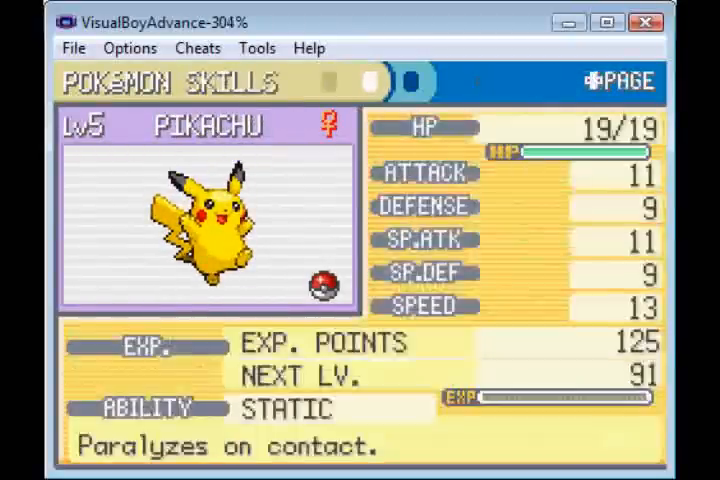
click(610, 81)
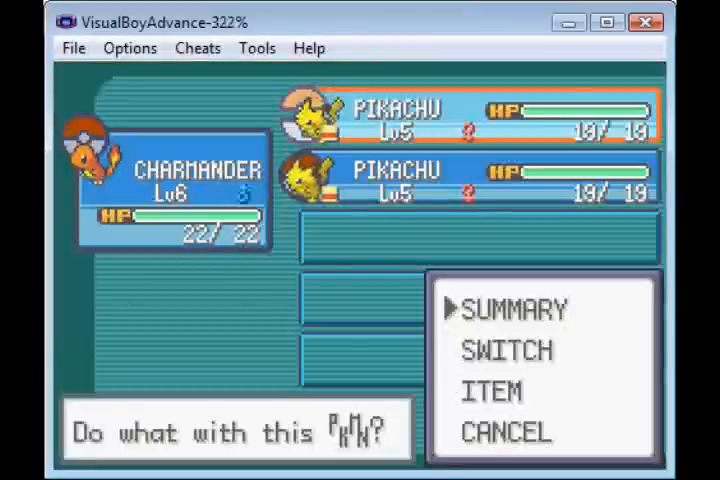
click(506, 432)
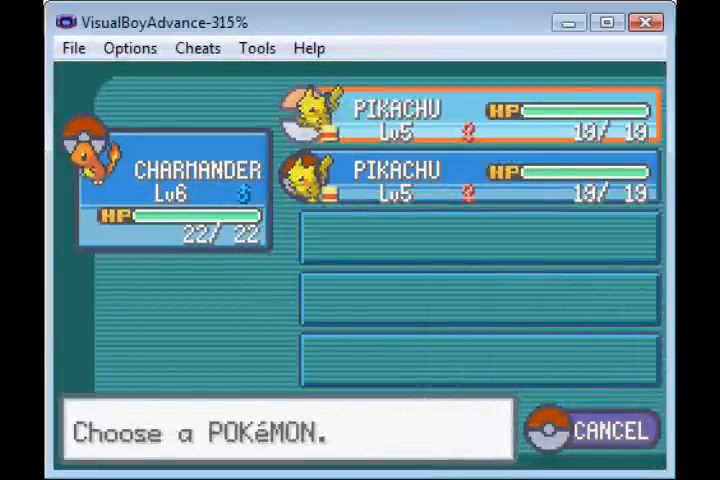